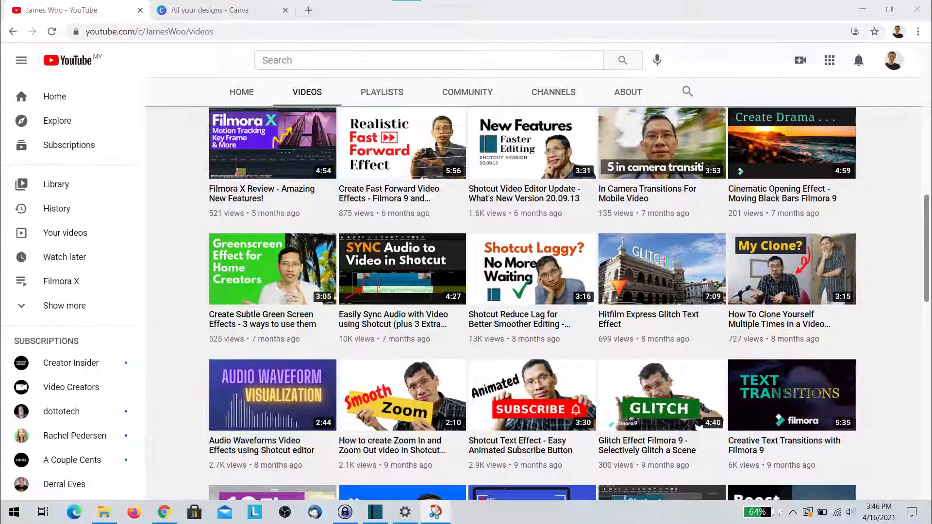
mouse_move(402, 268)
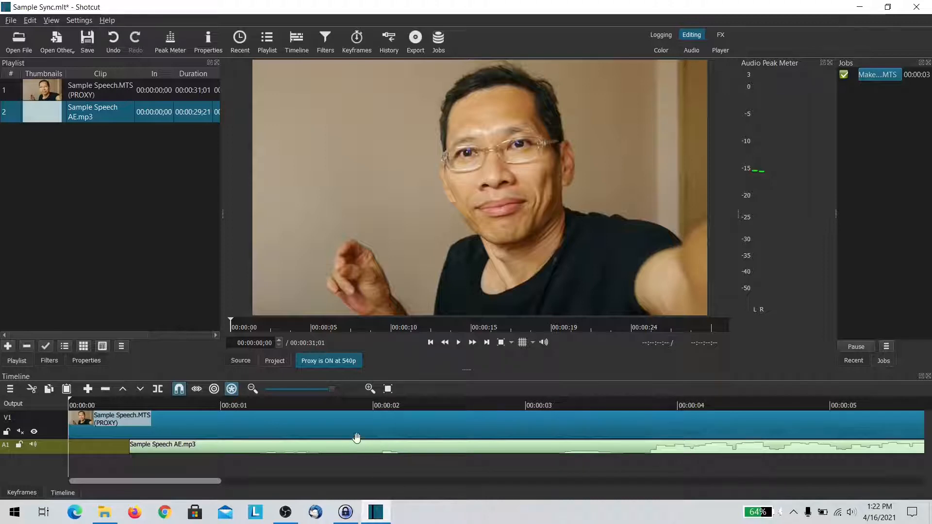
Select the speech audio clip and play the timeline to compare picture and sound.
click(348, 405)
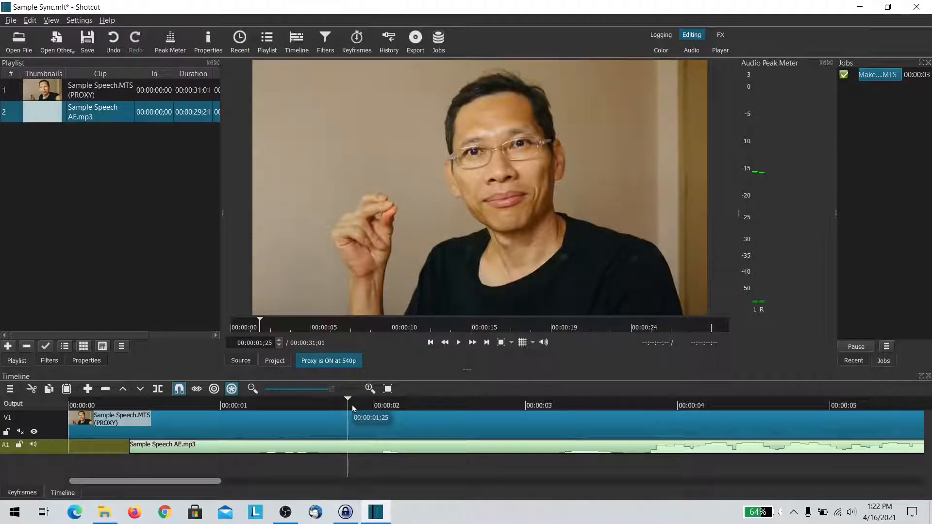
mouse_move(433, 397)
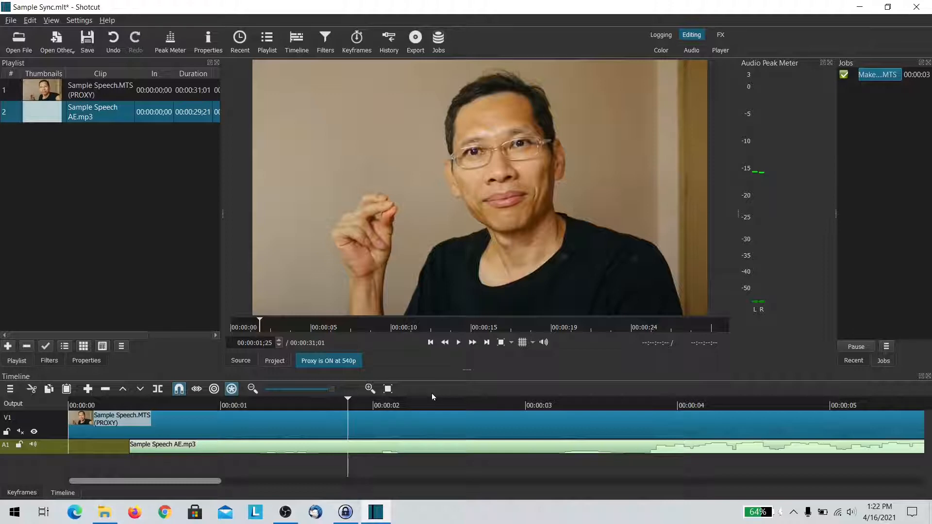
click(20, 431)
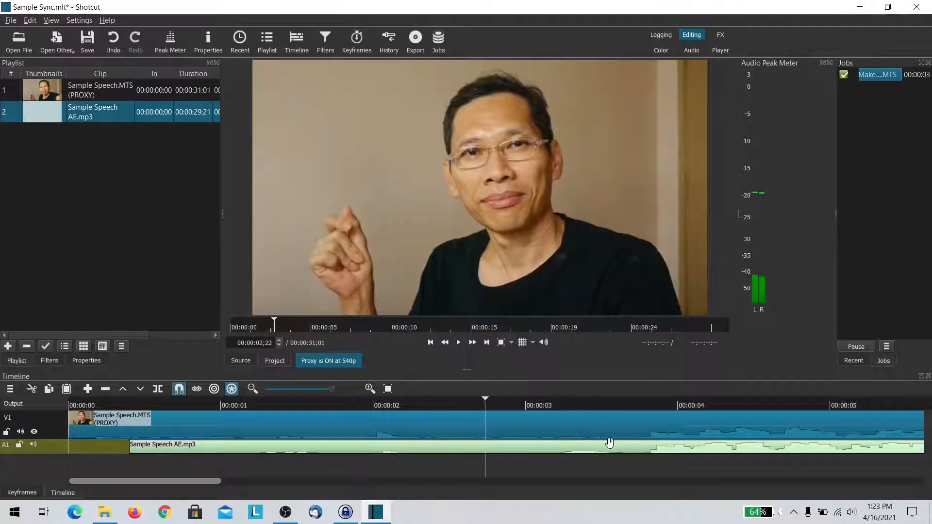
click(458, 343)
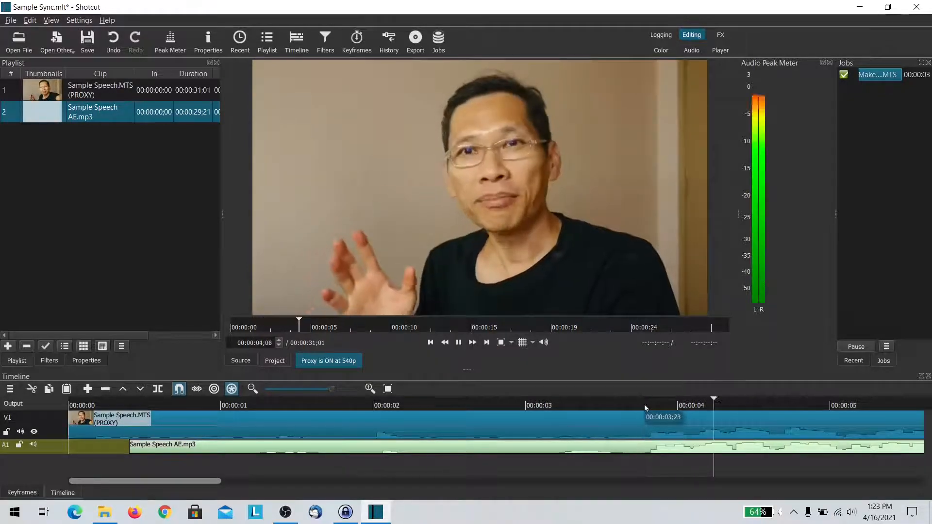
click(458, 343)
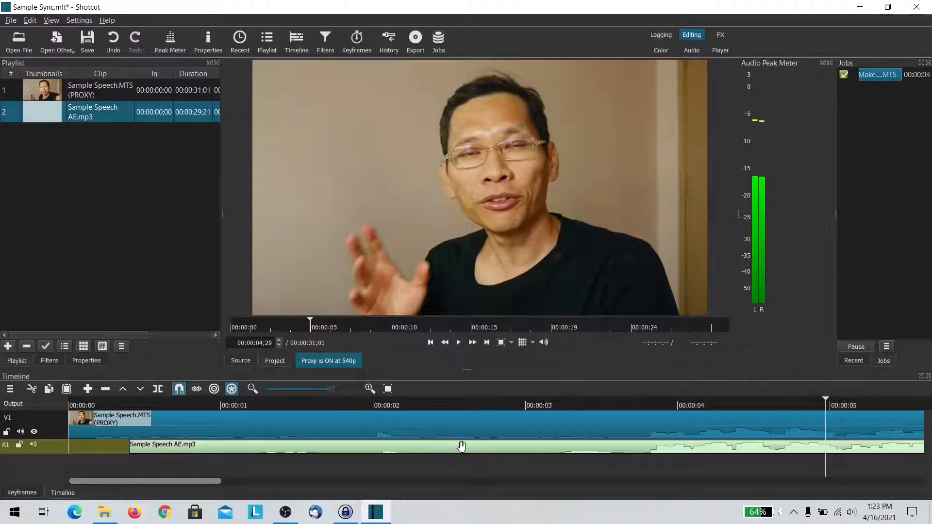
mouse_move(358, 409)
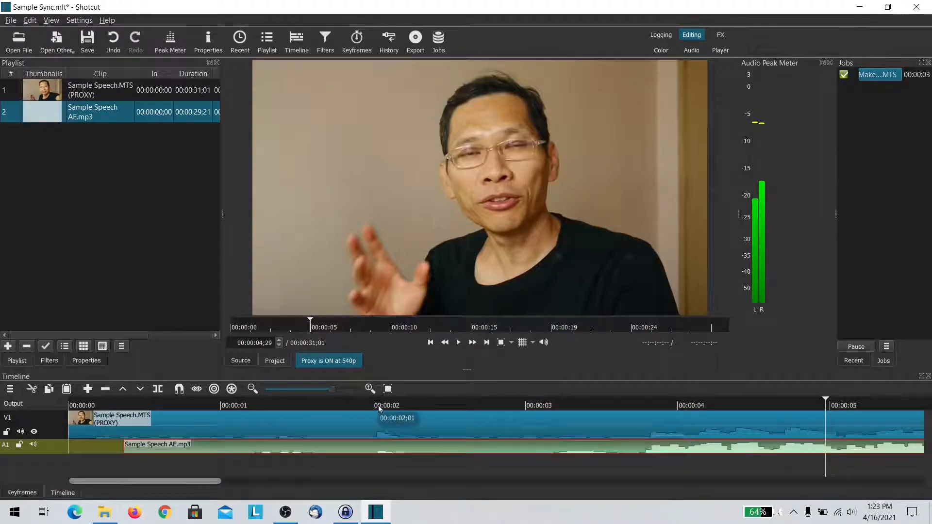
Replay the shifted Sample Speech AE.mp3 against the video at a couple of points.
click(458, 343)
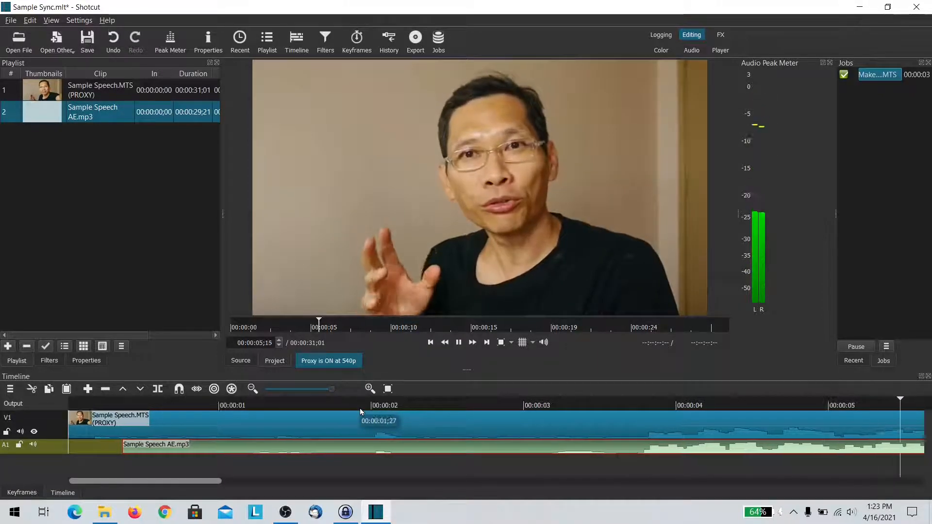
click(458, 342)
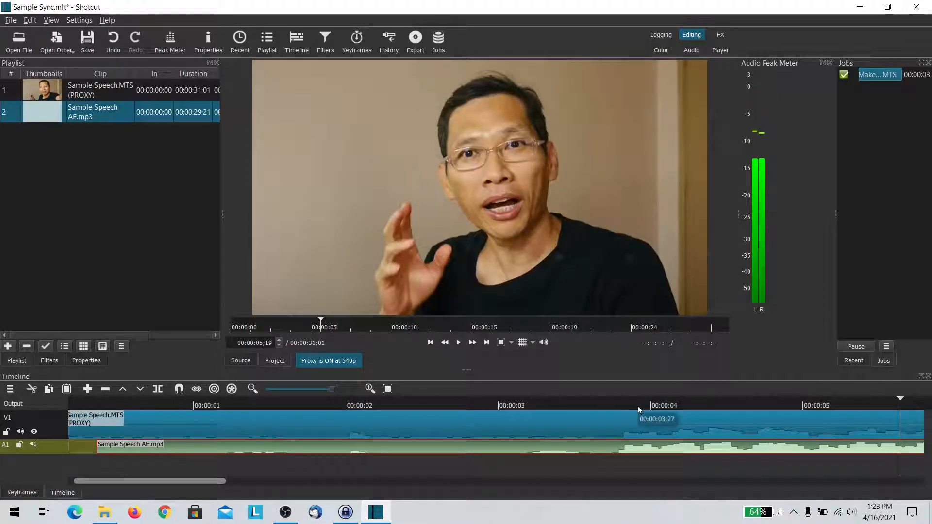
click(457, 343)
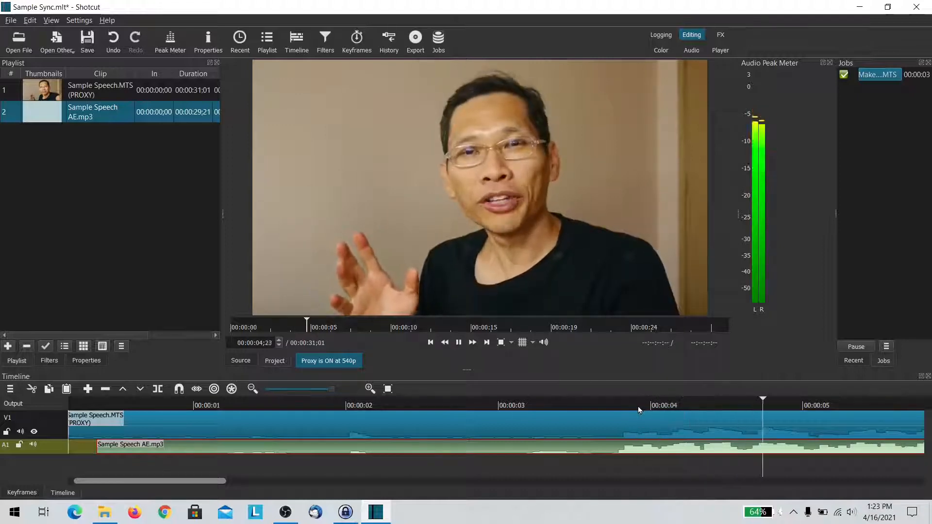
click(459, 342)
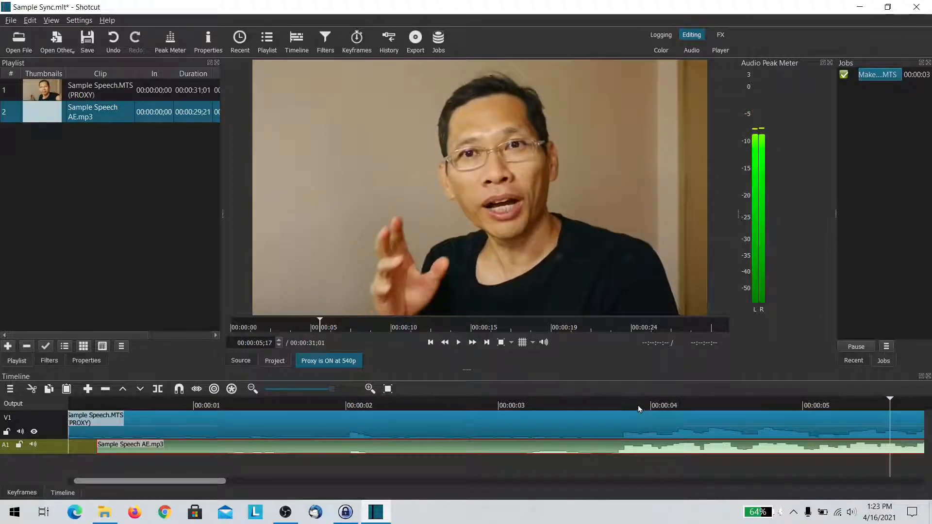
mouse_move(430, 411)
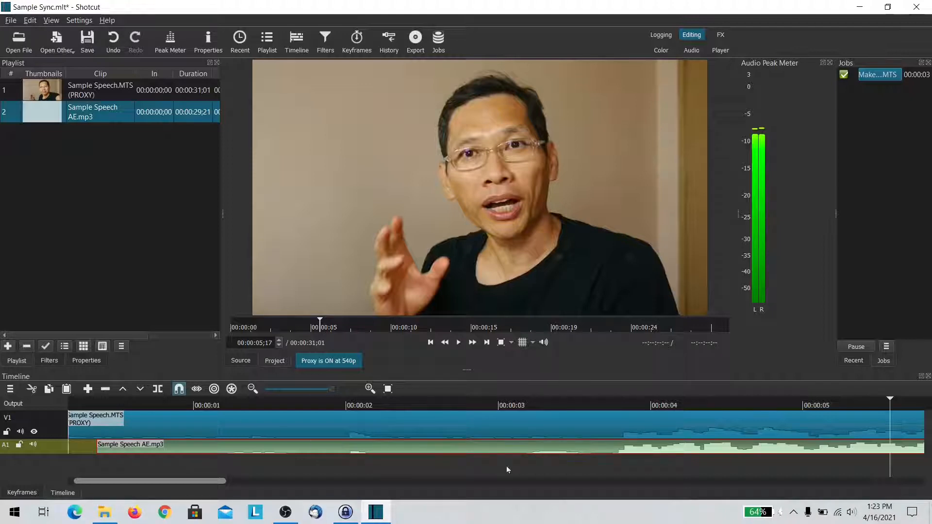
Remove the opening section from both tracks and move the playhead to about 14 seconds.
click(539, 405)
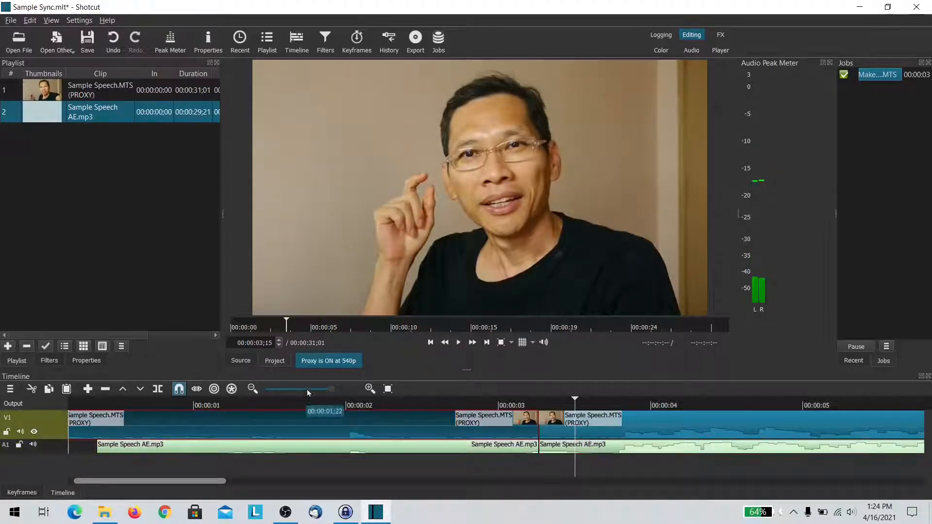
click(252, 388)
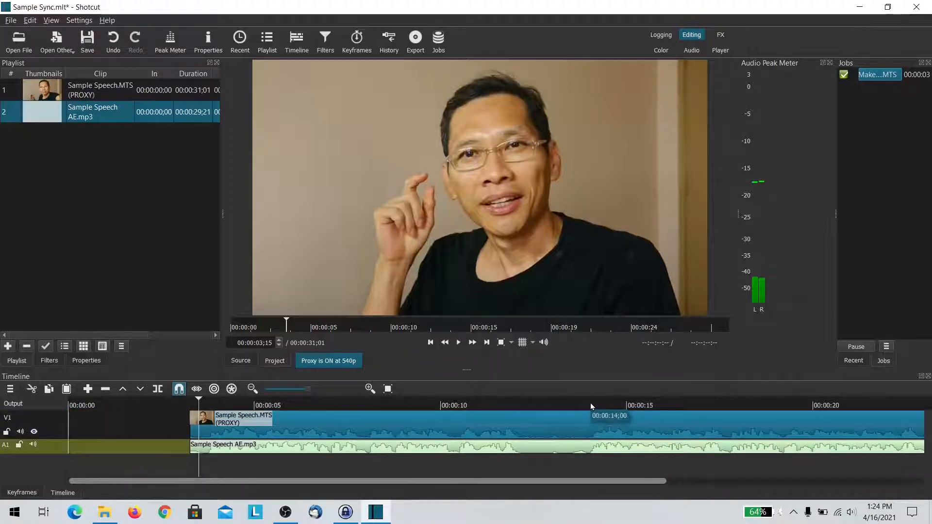
click(590, 406)
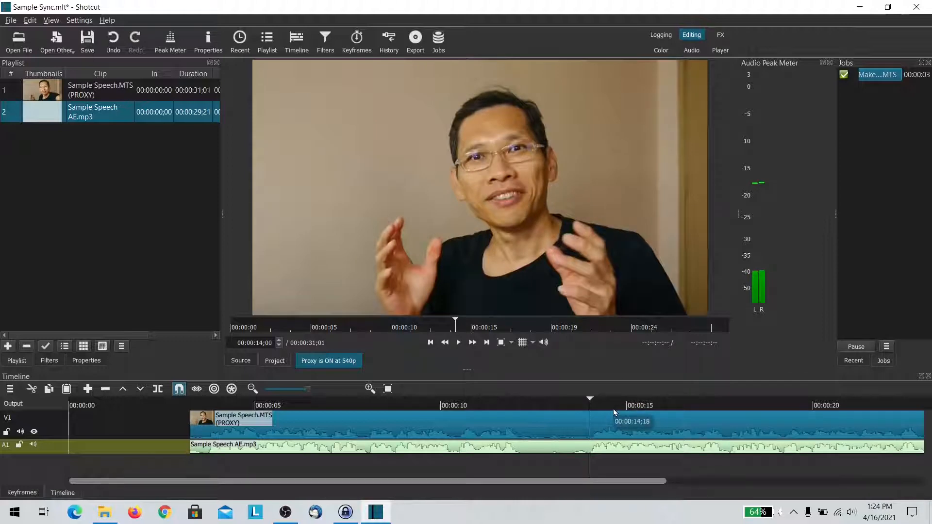
Play from 14 seconds to check sync, then pause and reposition the playhead.
click(457, 342)
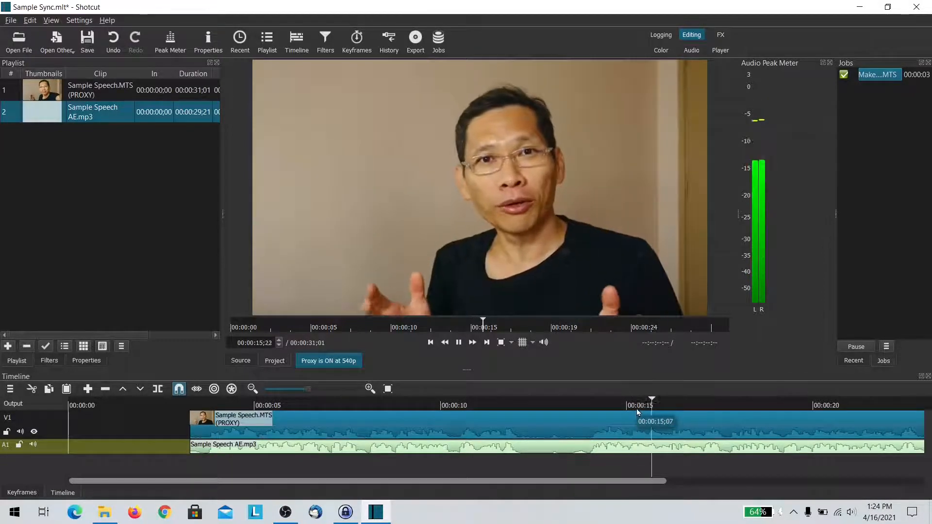
click(458, 343)
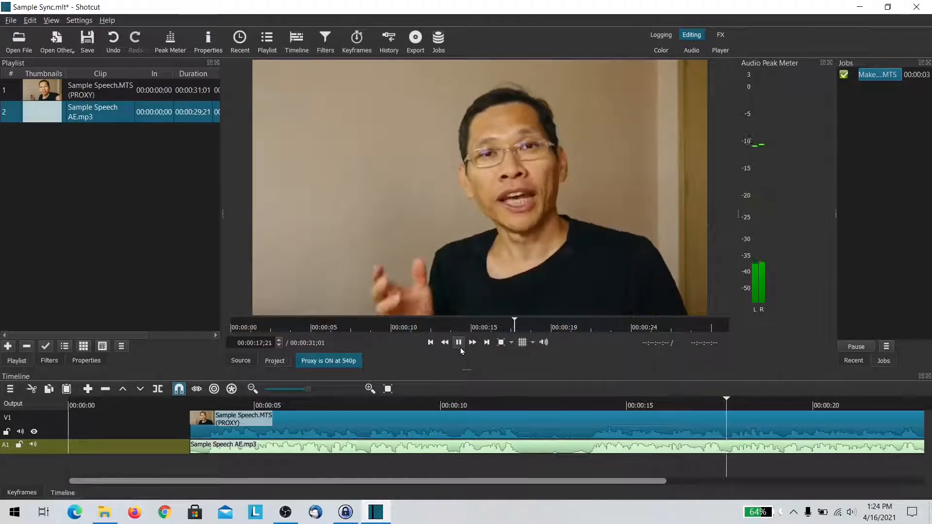
click(458, 342)
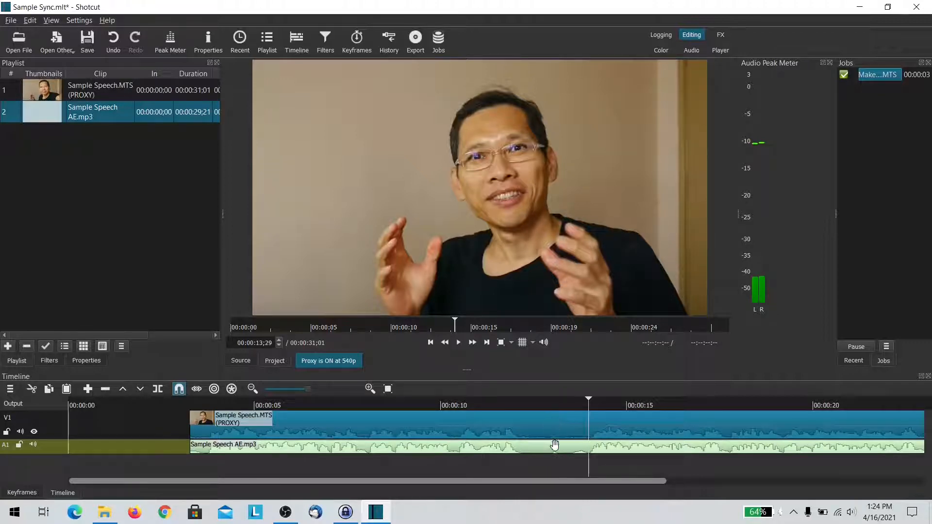
click(551, 425)
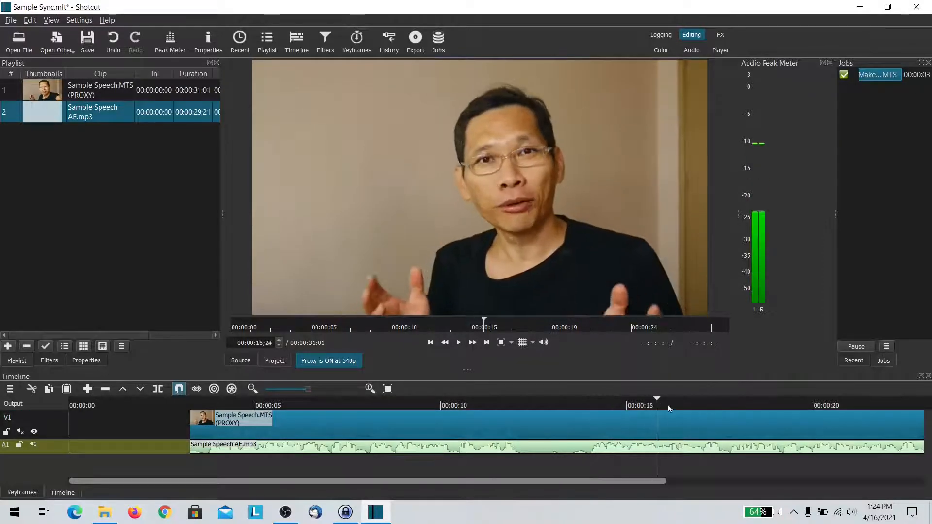
Place the playhead where the unwanted part begins and mark the section to remove.
click(726, 419)
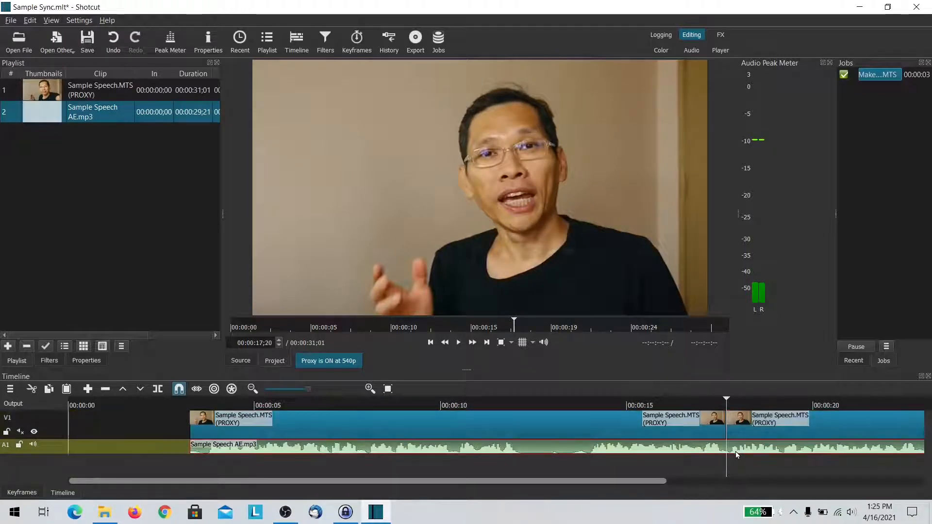
scroll(right, 3)
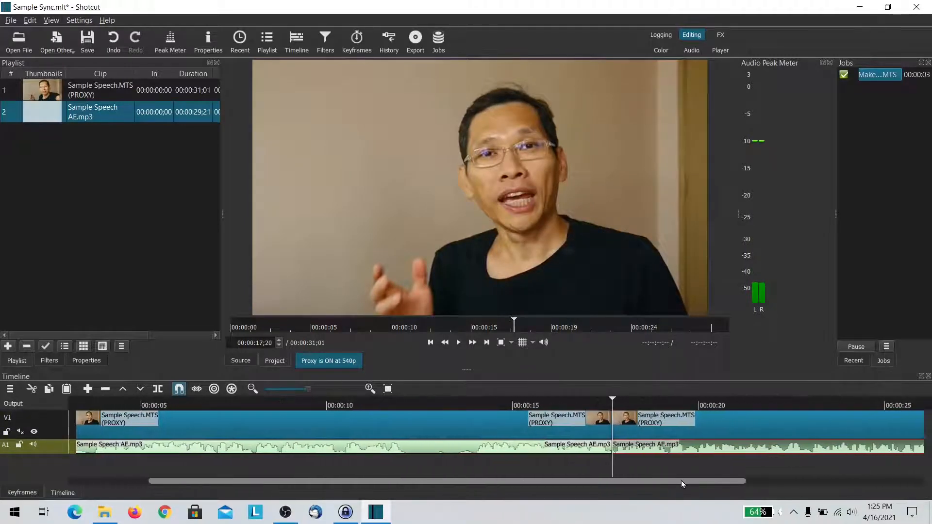
click(807, 406)
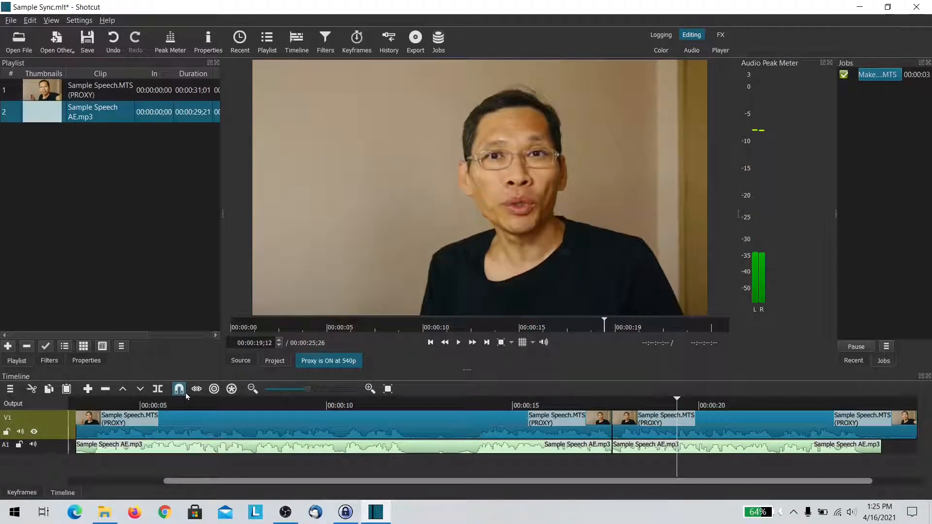
mouse_move(179, 388)
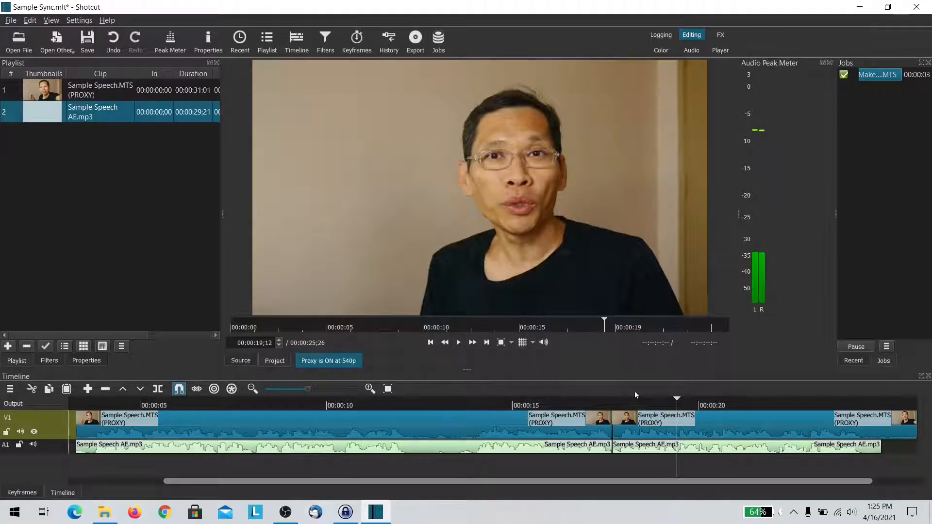
mouse_move(729, 426)
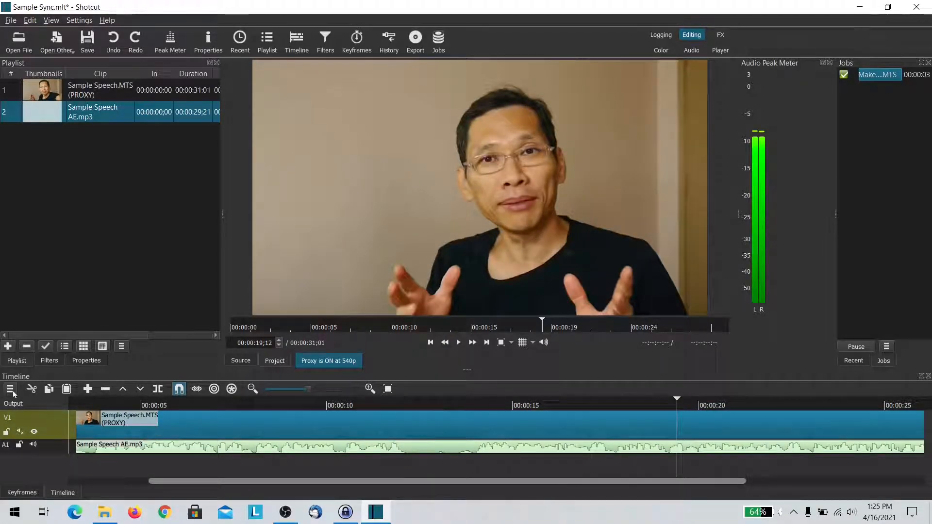
mouse_move(10, 388)
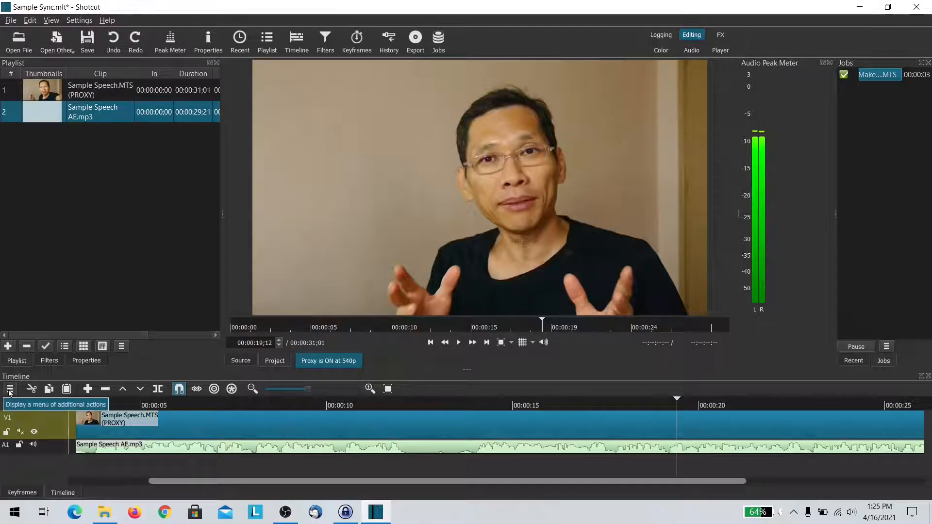
Enable Ripple All Tracks from the timeline options menu.
click(10, 389)
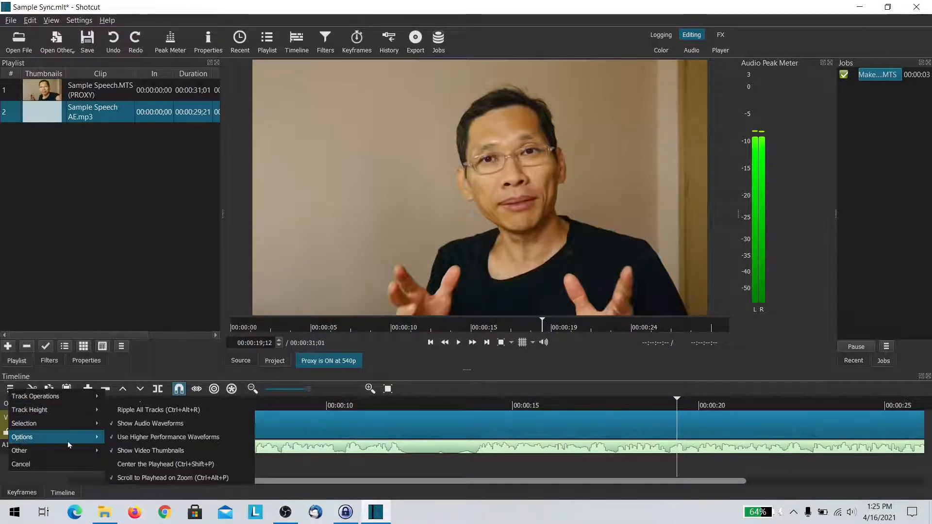
mouse_move(159, 410)
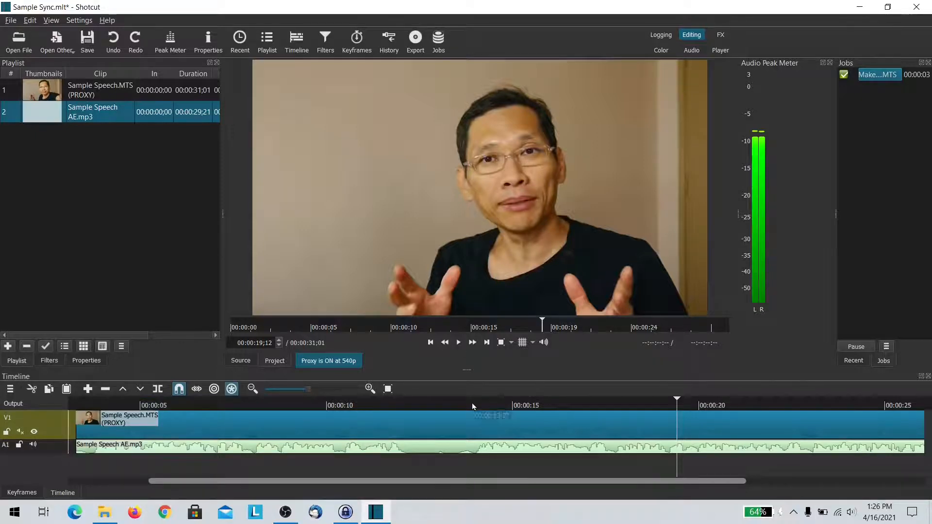
click(476, 406)
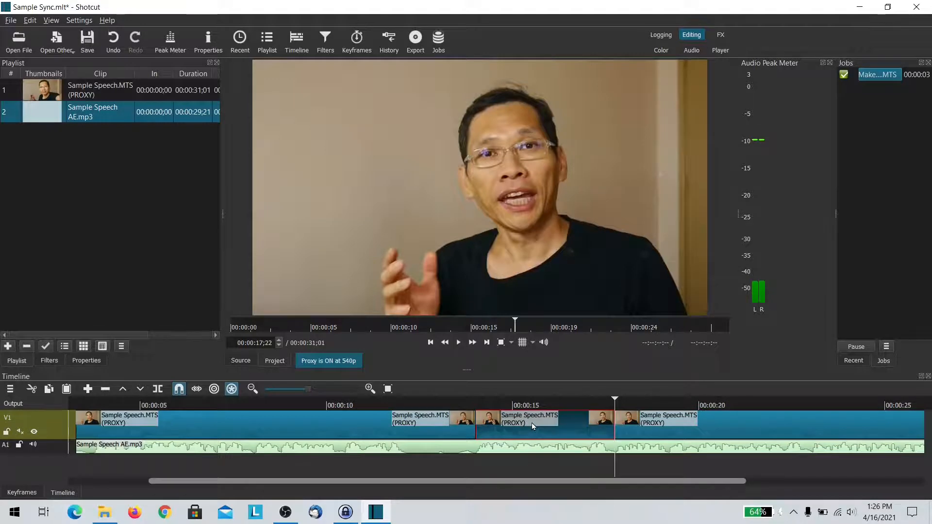
mouse_move(532, 423)
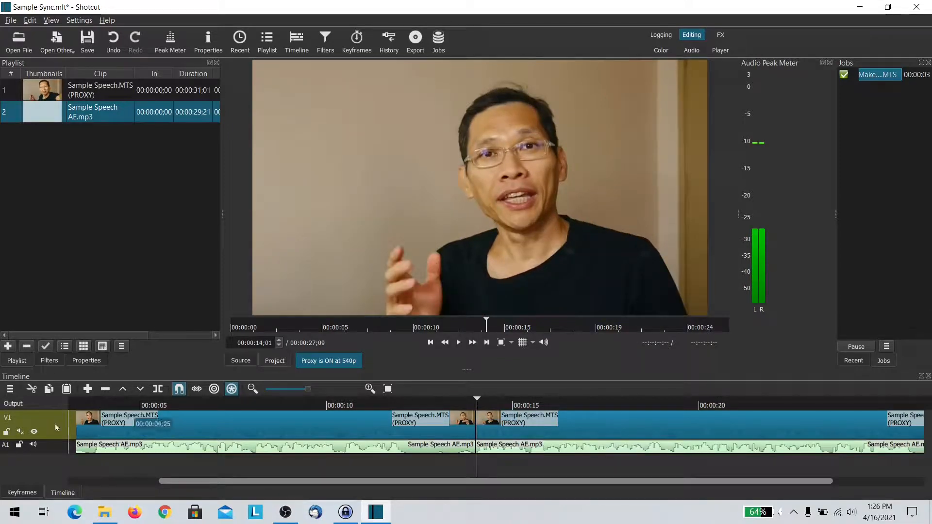
Play back the 27-second project to confirm both tracks stayed in sync.
click(458, 343)
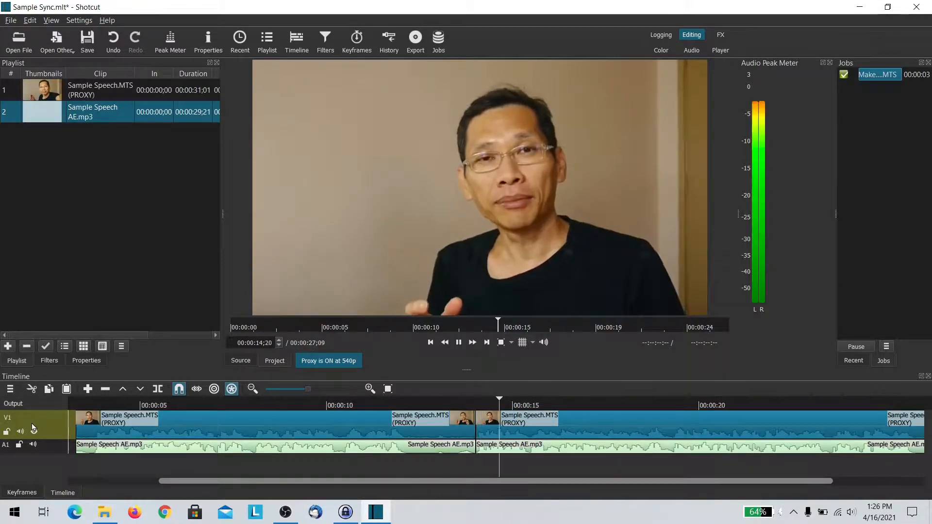